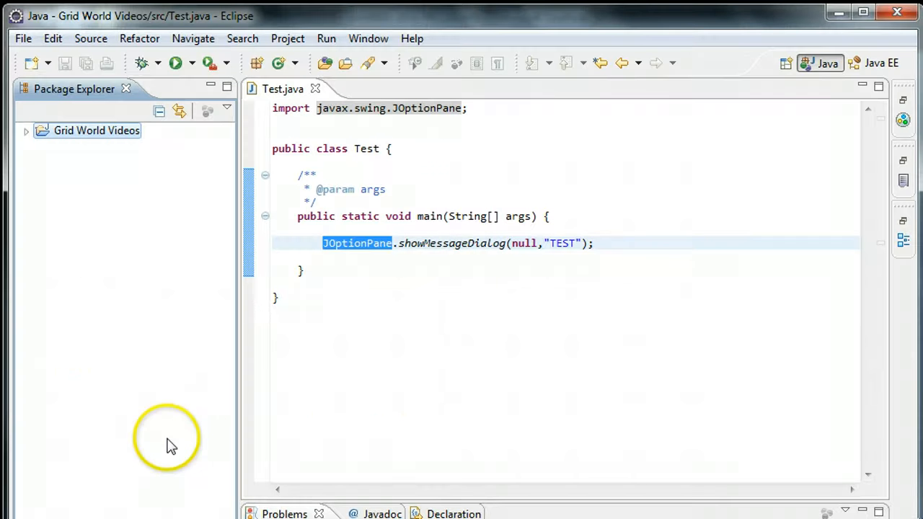
mouse_move(505, 315)
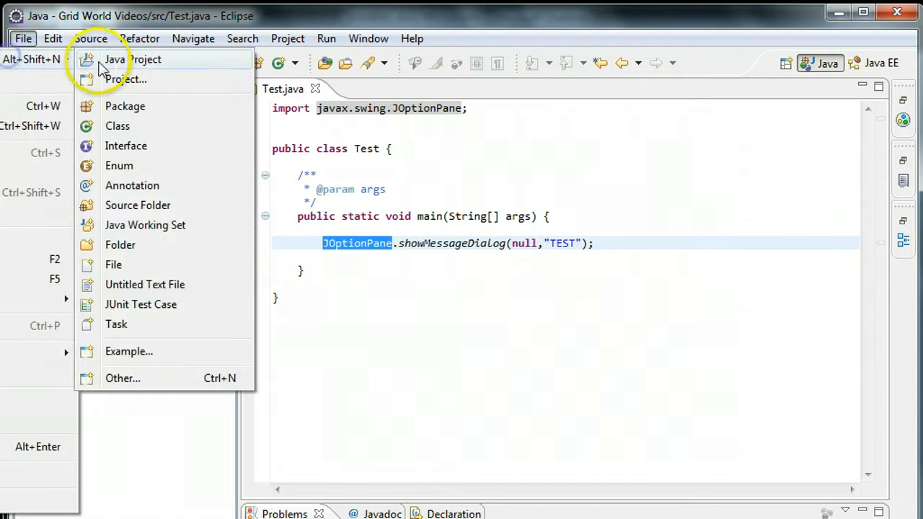
Step: Start a new Java project and name it 'JAR Example'
click(133, 59)
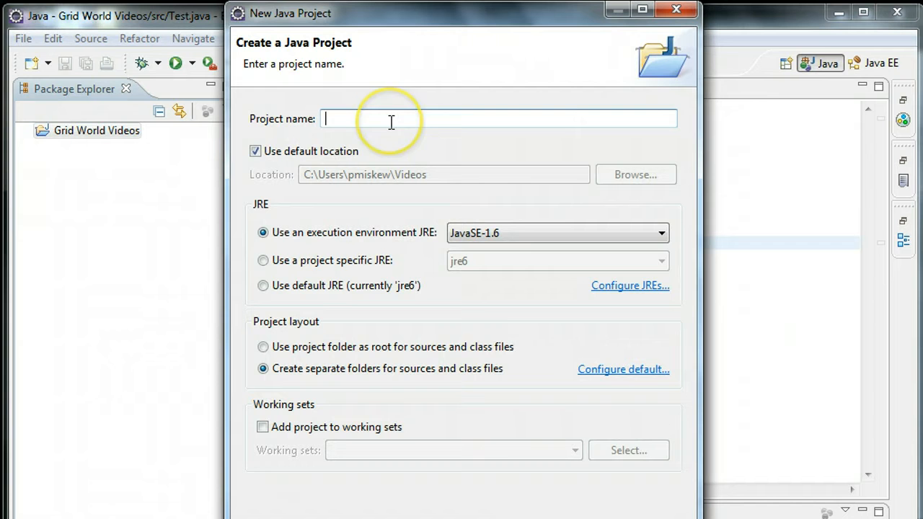
mouse_move(391, 118)
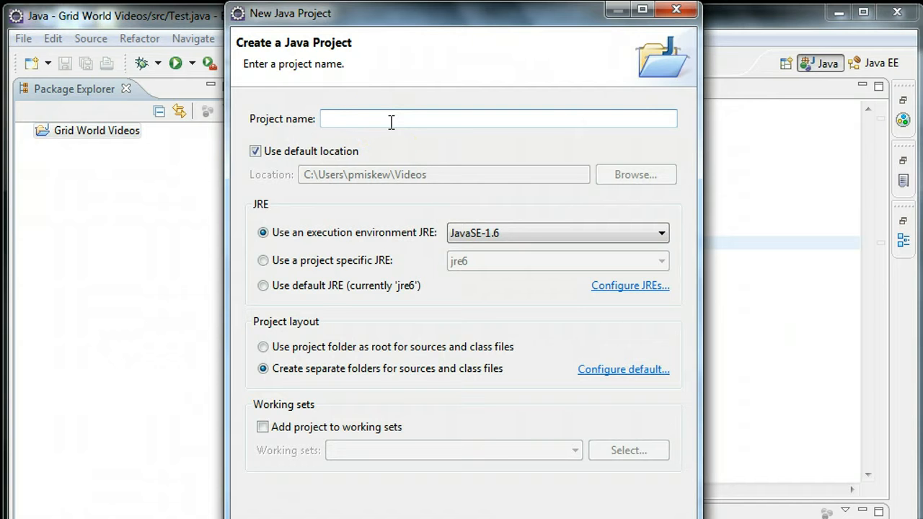
text(JAR F)
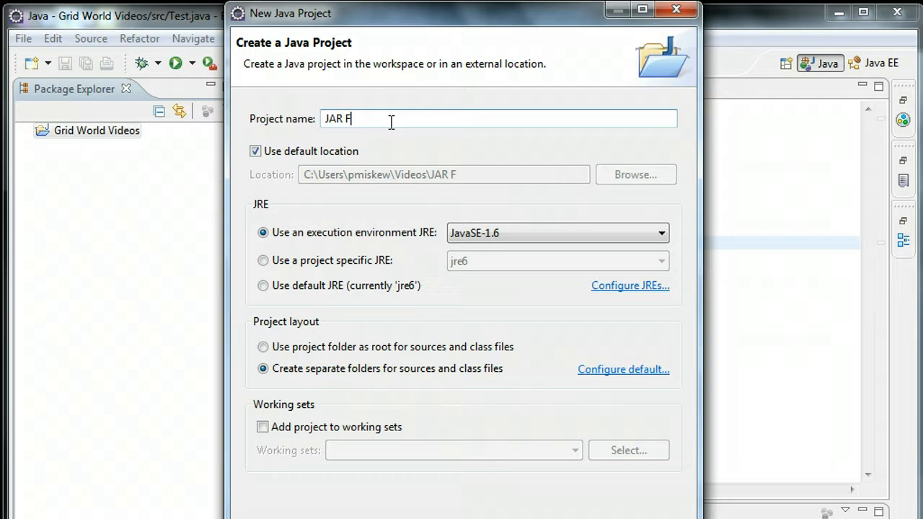
text(xample)
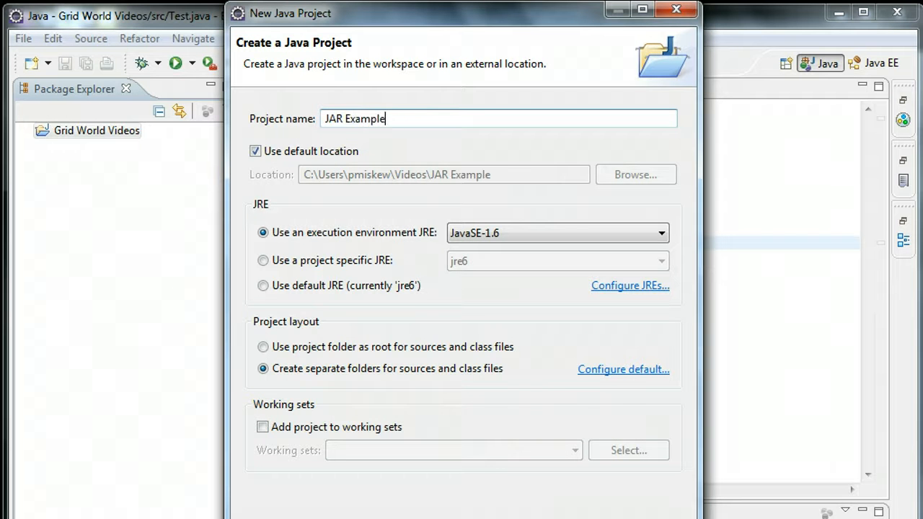
mouse_move(583, 315)
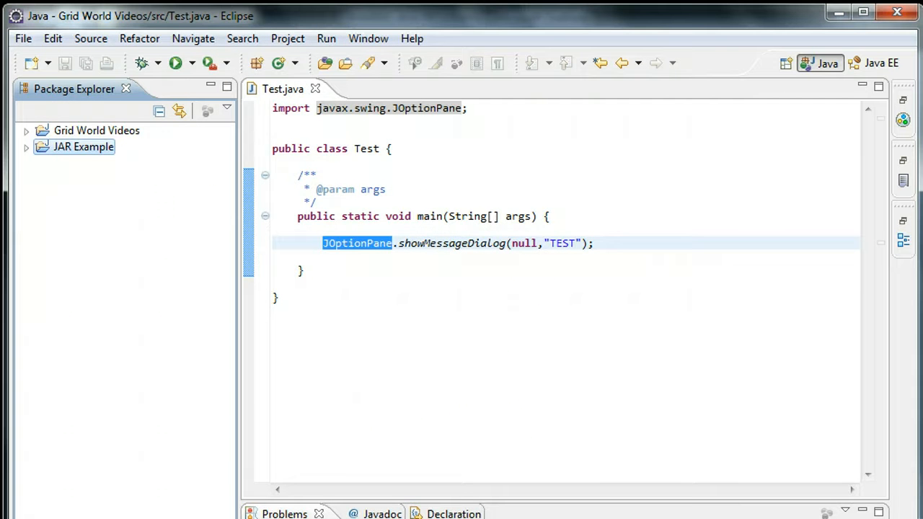
Step: Create a RunMe class with a generated public static void main stub
click(26, 147)
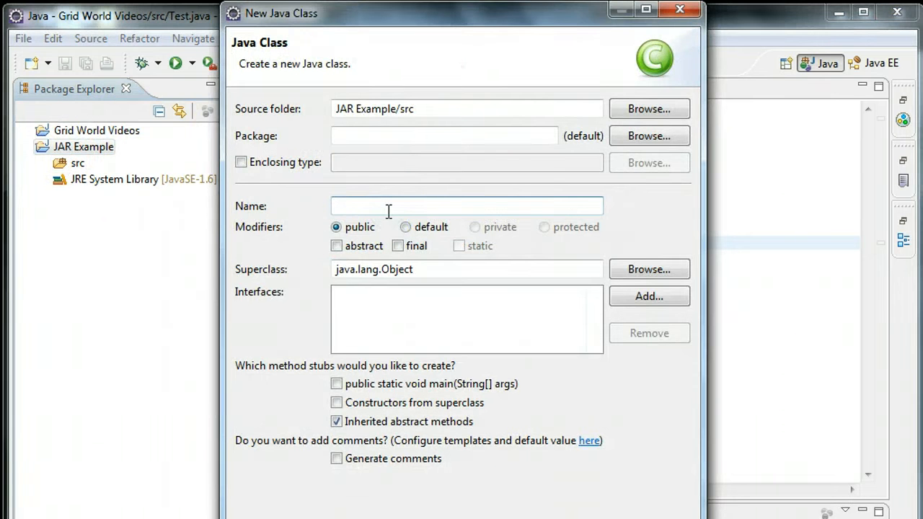
text(RunMe)
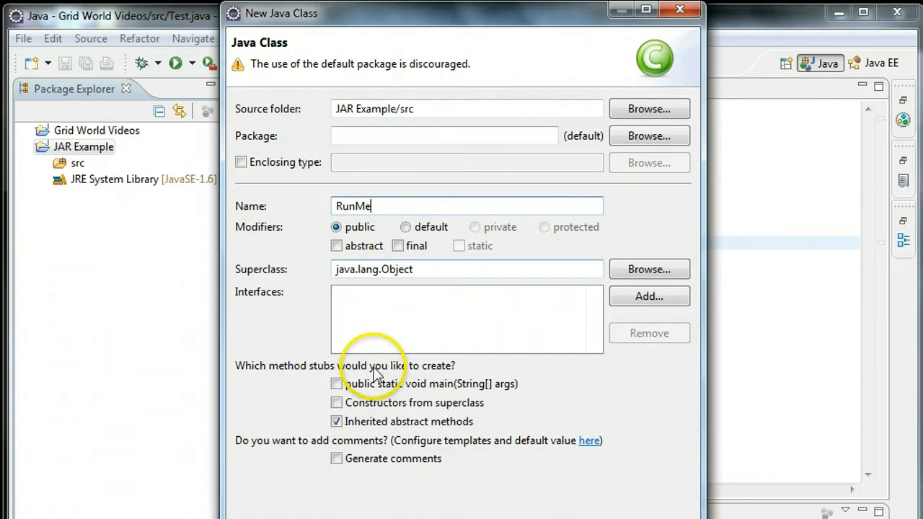
click(336, 402)
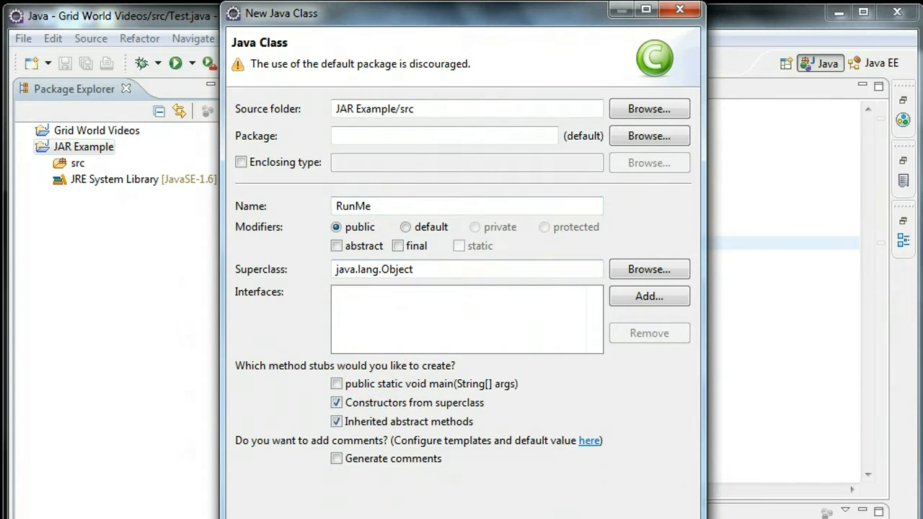
click(336, 384)
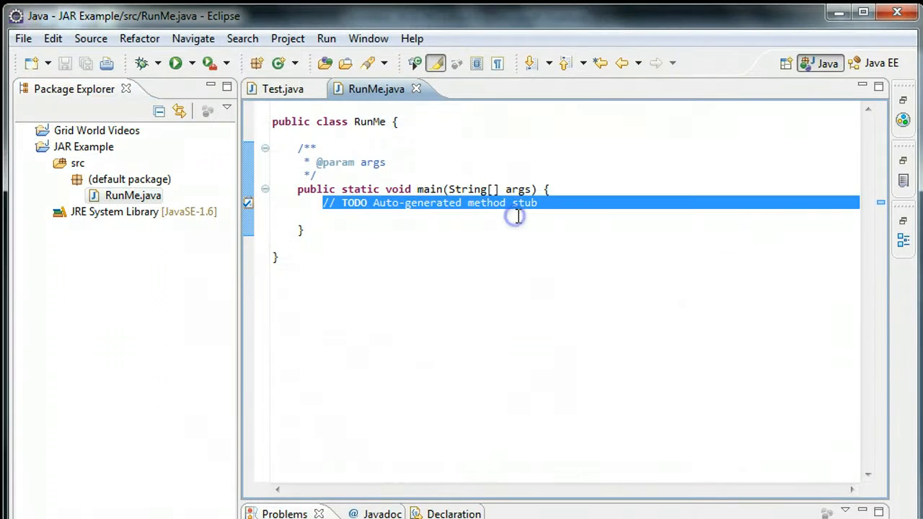
Step: Replace the TODO line with JOptionPane.showMessageDialog("I AM RUNNING!");
key(Delete)
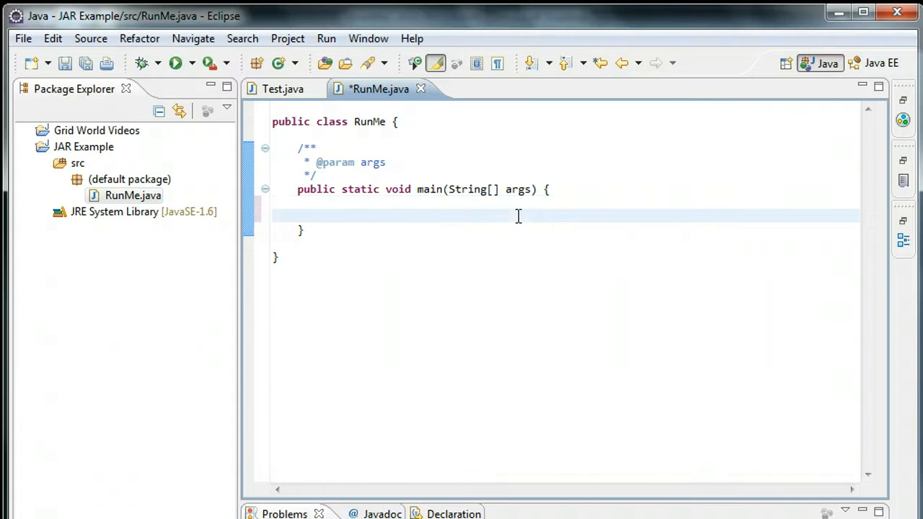
text(JOption)
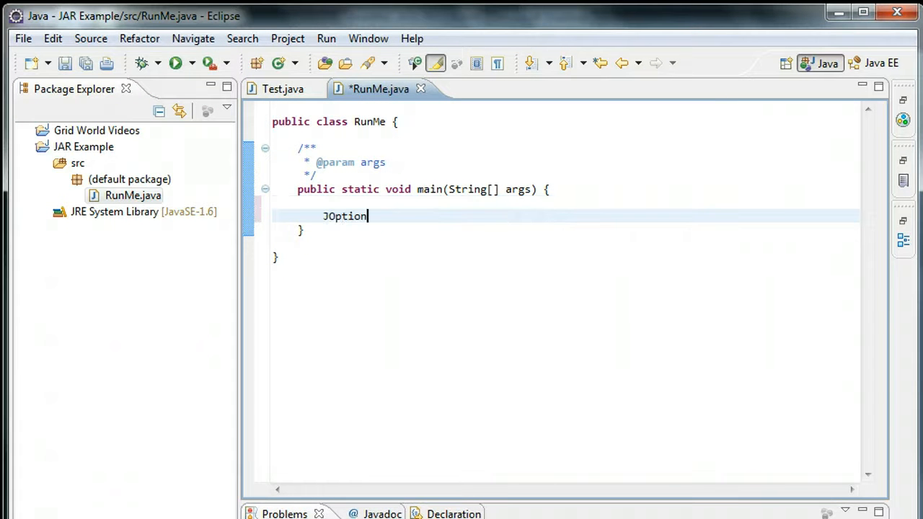
text(Pane.shwo)
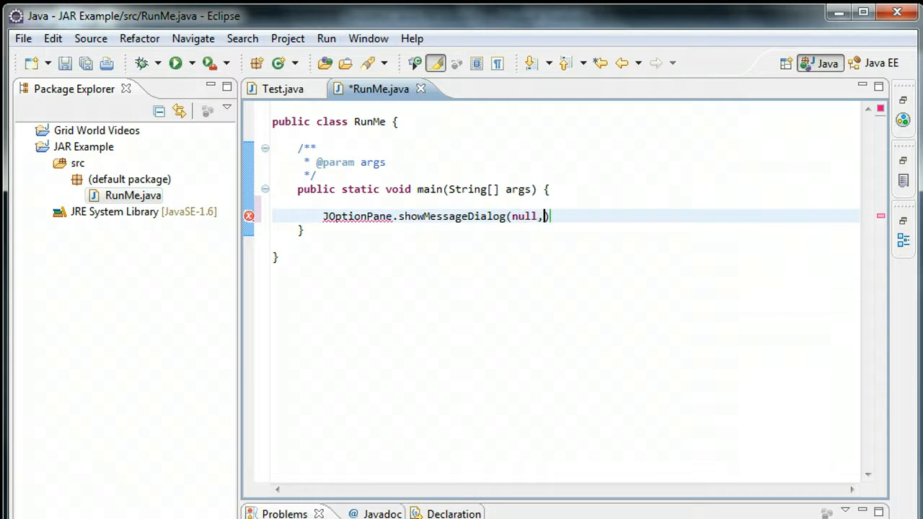
text("")
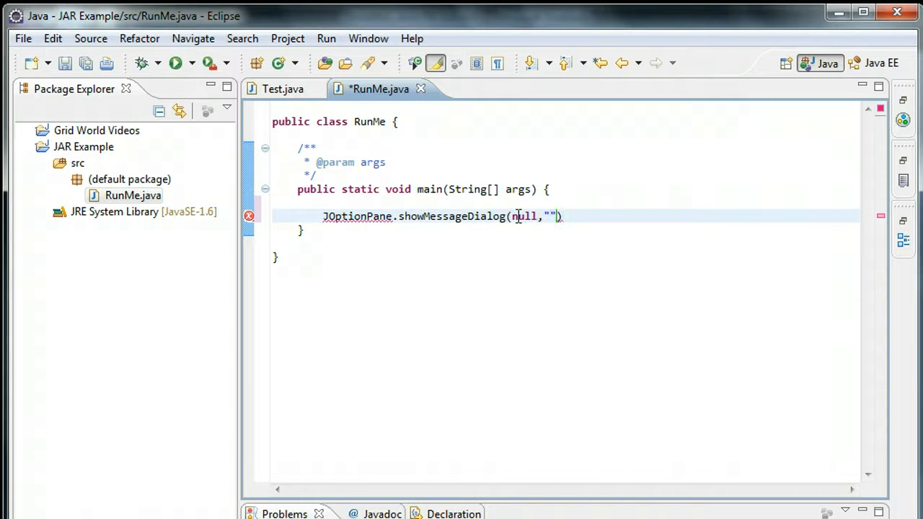
text(I A)
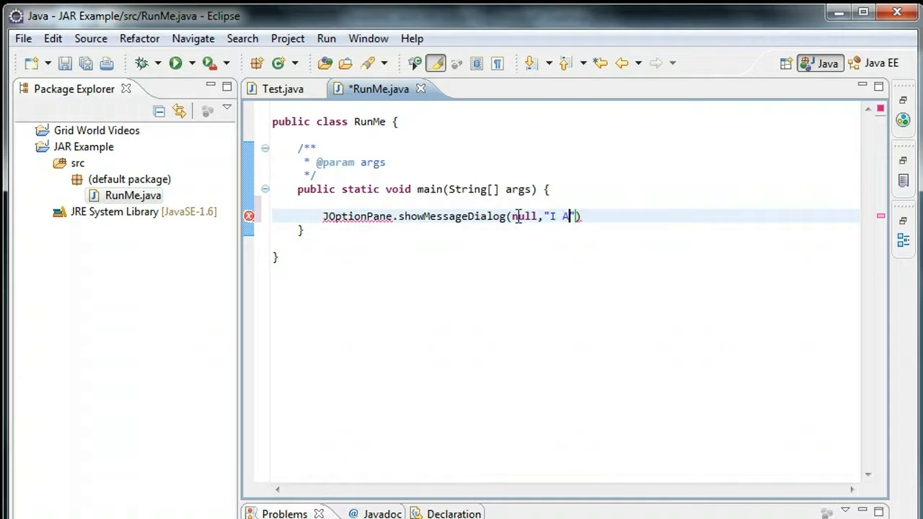
text(M RUNNING!)
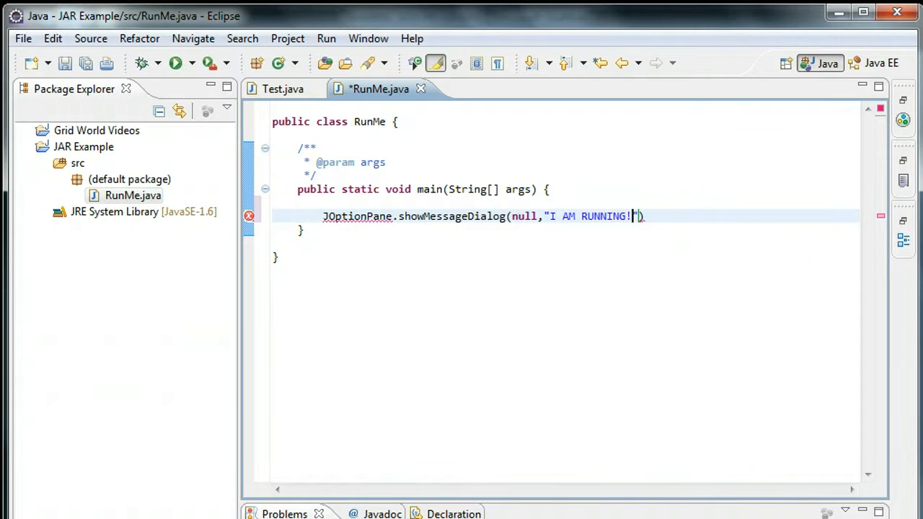
text();)
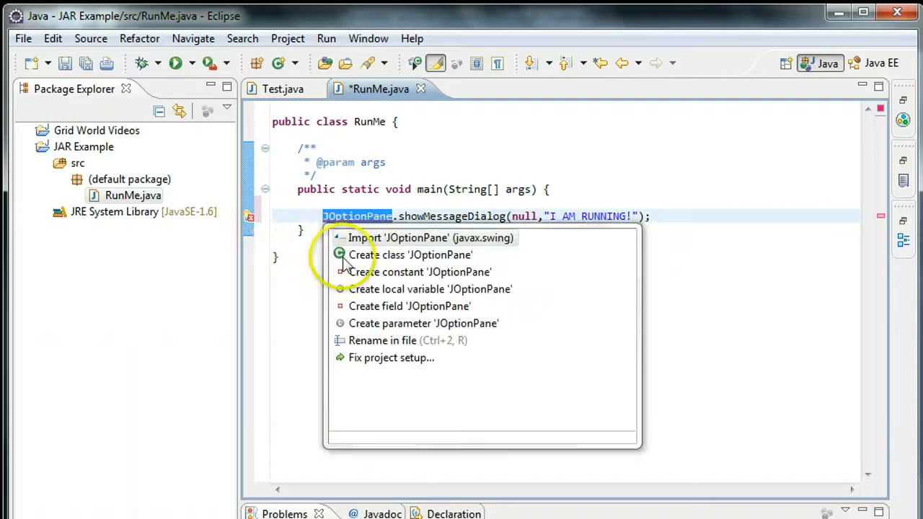
Step: Add the JOptionPane import via the Quick Fix suggestion
click(430, 237)
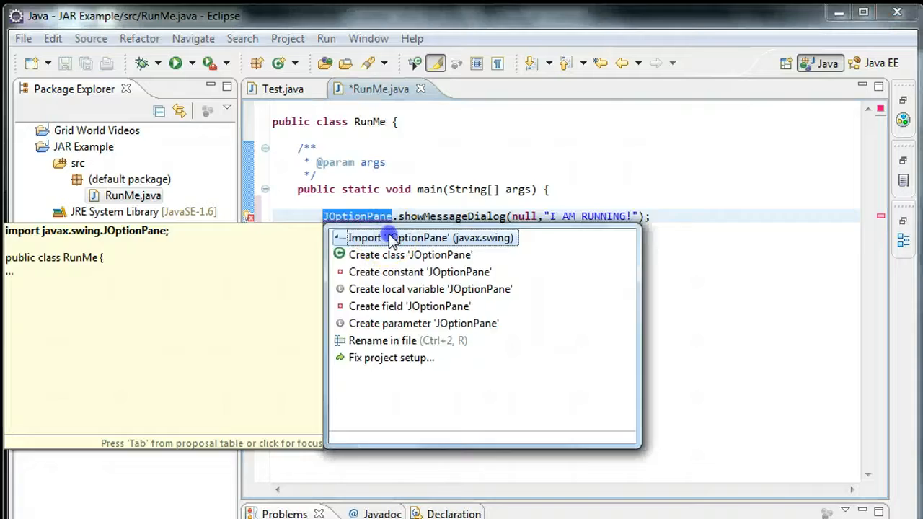
click(430, 236)
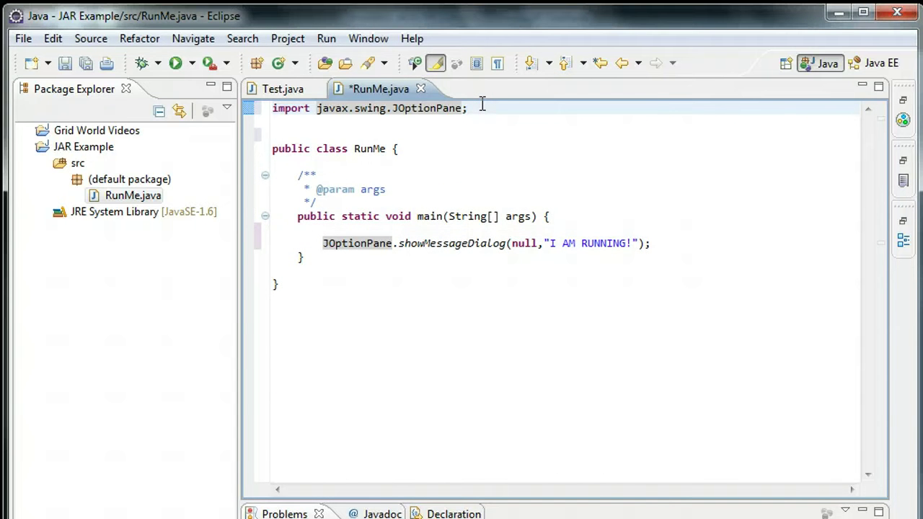
mouse_move(176, 63)
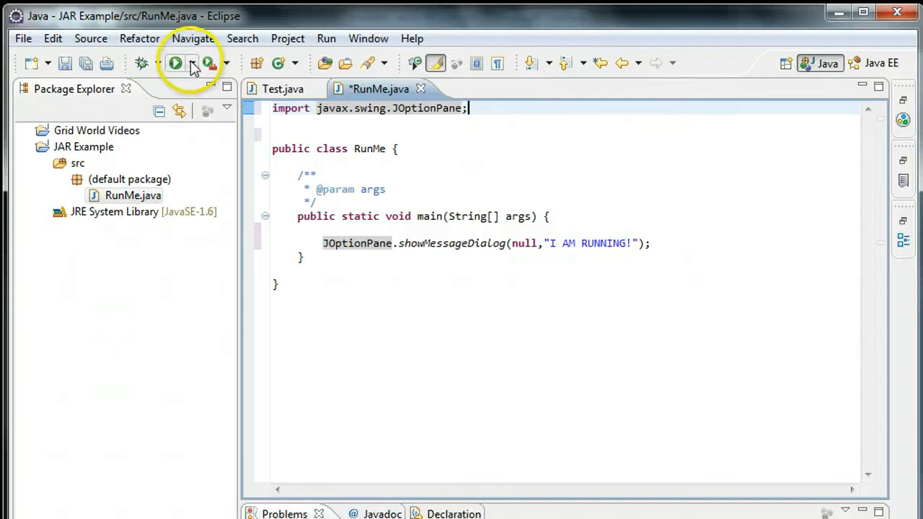
Step: Save and run RunMe, then dismiss its 'I AM RUNNING!' message
click(175, 64)
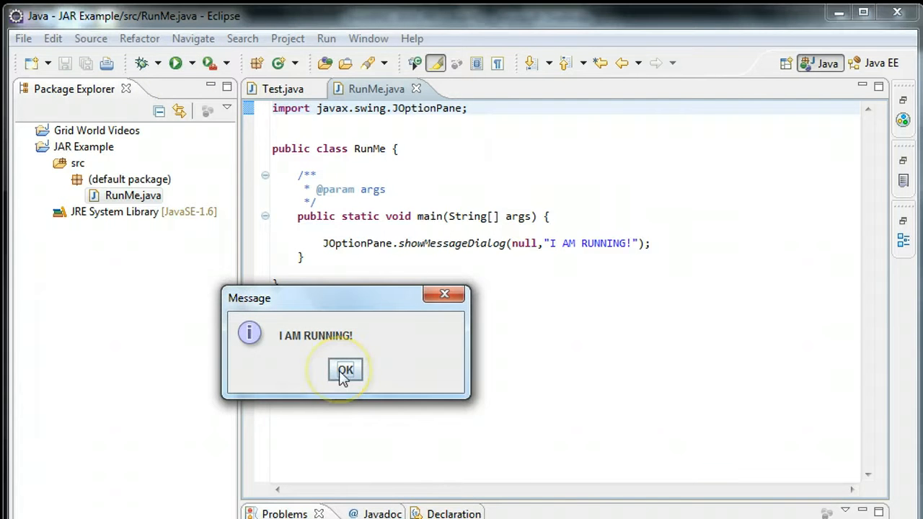
click(345, 369)
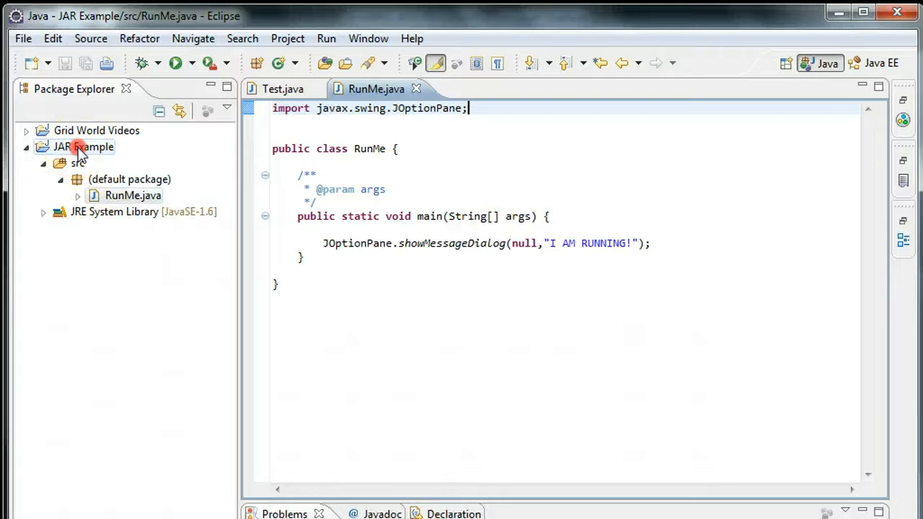
Step: Export the JAR Example project, choosing Runnable JAR file under the Java category
right_click(82, 147)
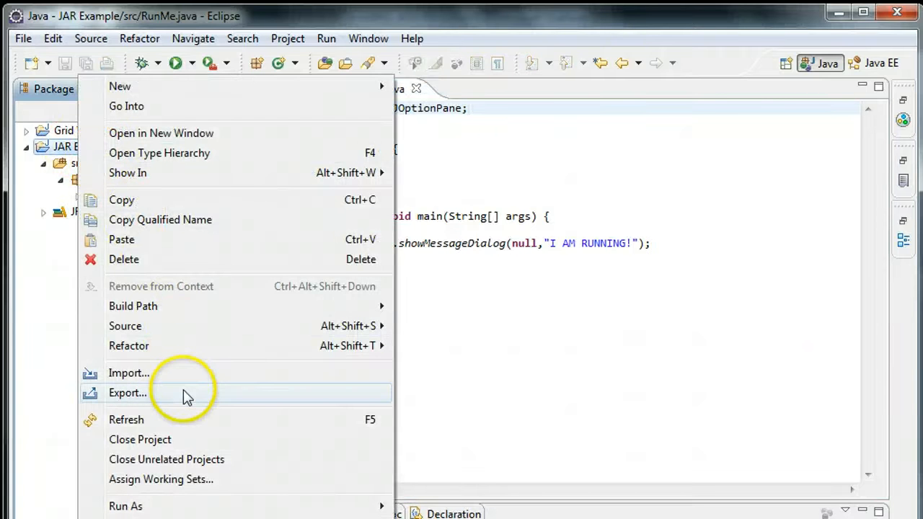
click(127, 392)
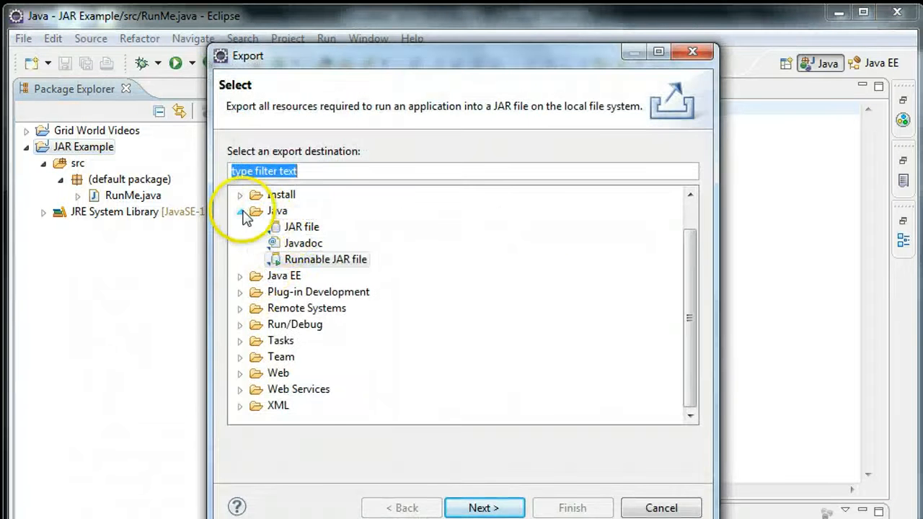
click(240, 211)
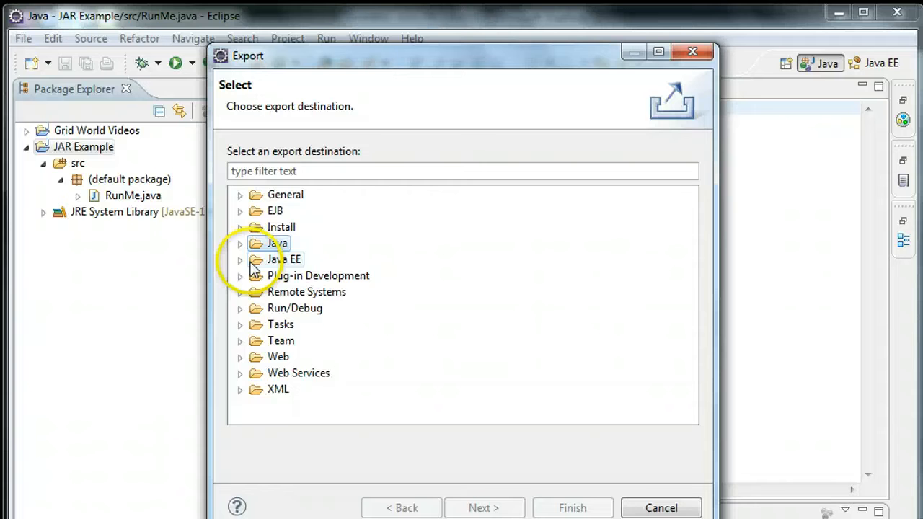
click(240, 242)
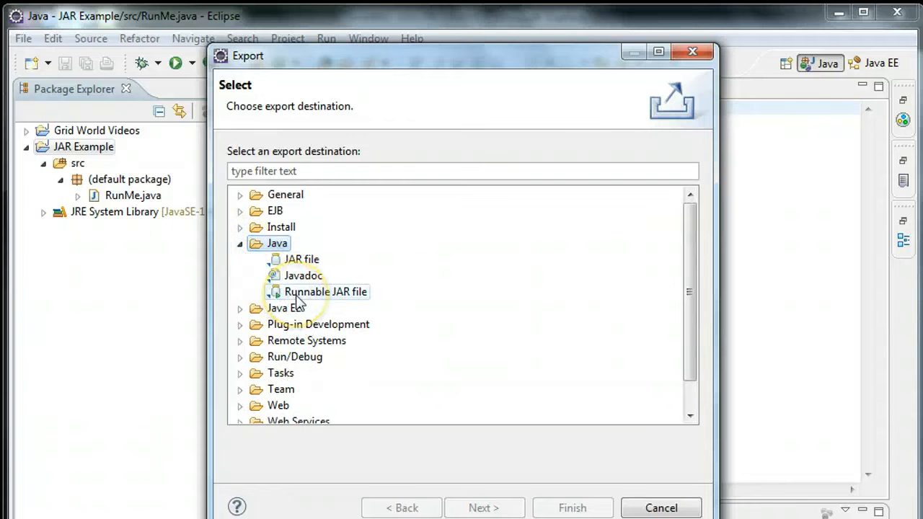
click(325, 291)
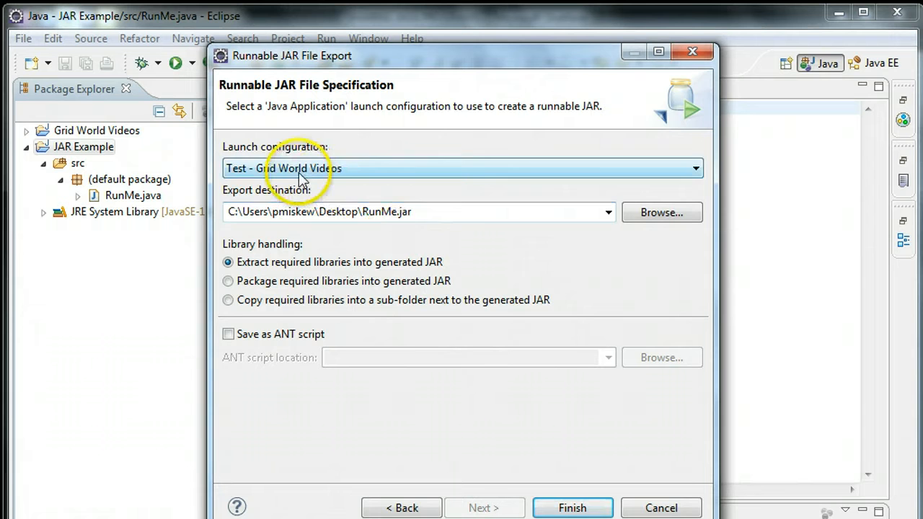
mouse_move(261, 176)
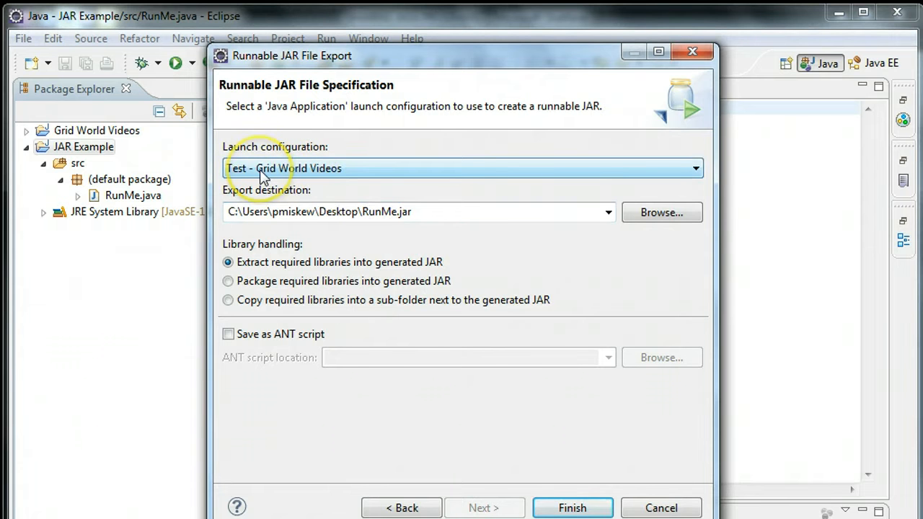
mouse_move(303, 176)
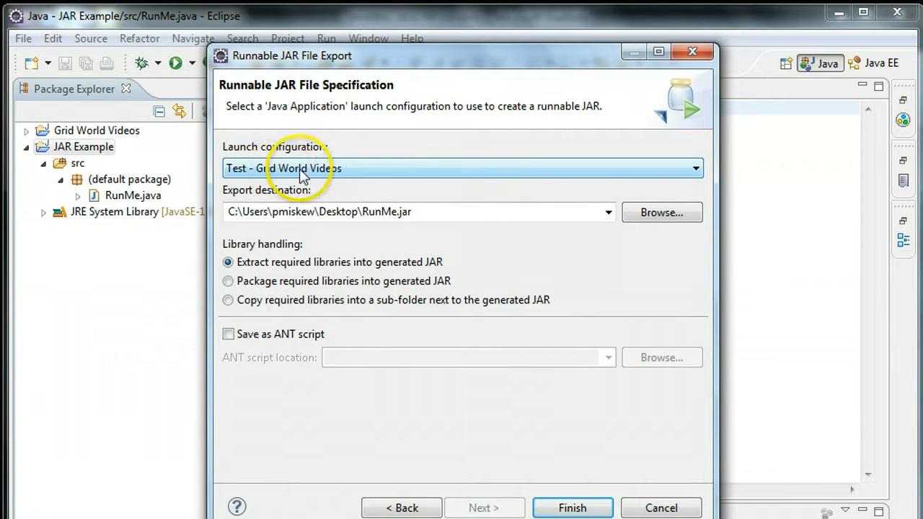
Step: Use 'RunMe - JAR Example' as launch configuration, keeping Desktop\RunMe.jar as destination
click(694, 167)
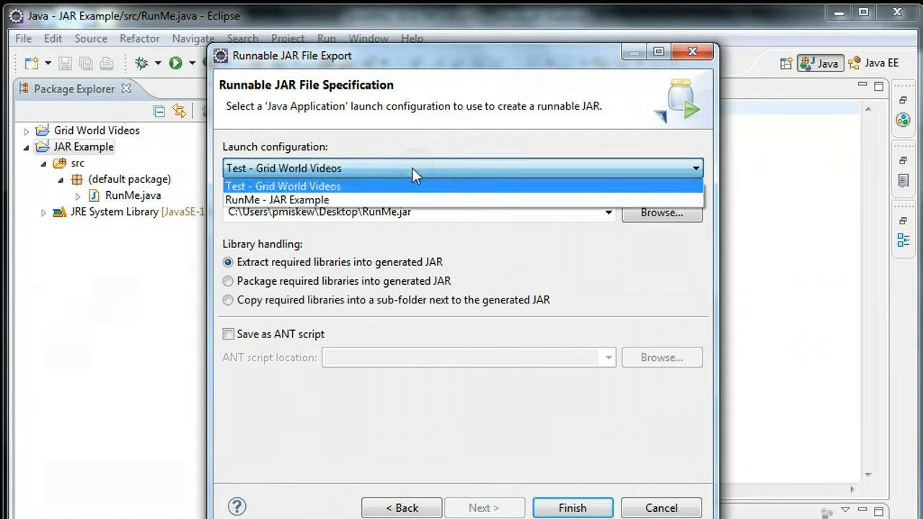
click(277, 199)
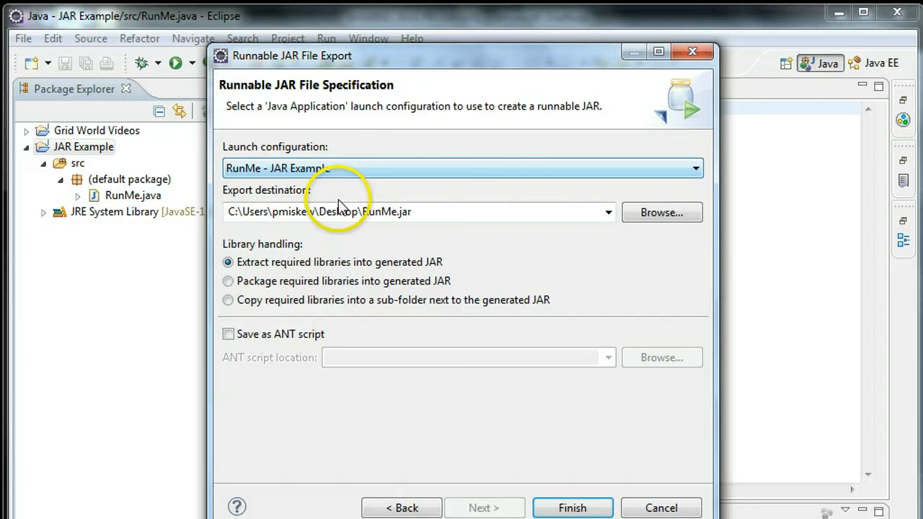
triple_click(419, 210)
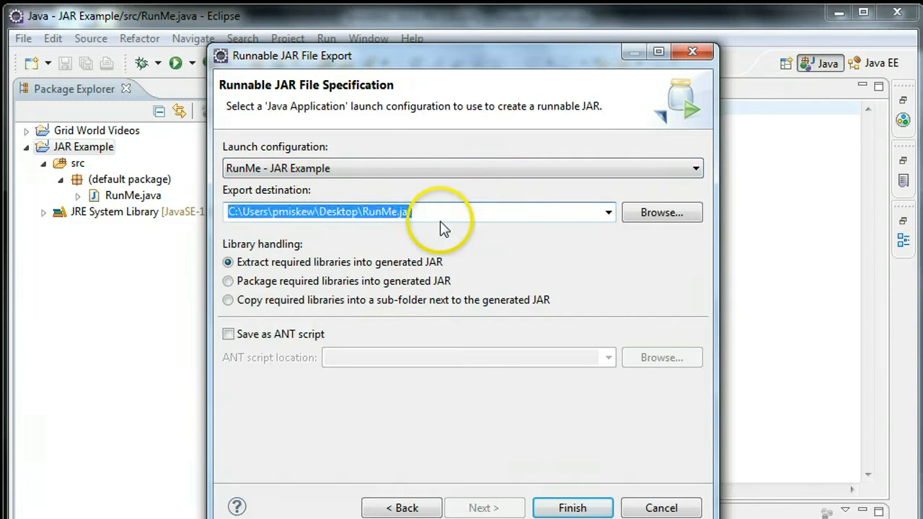
click(418, 211)
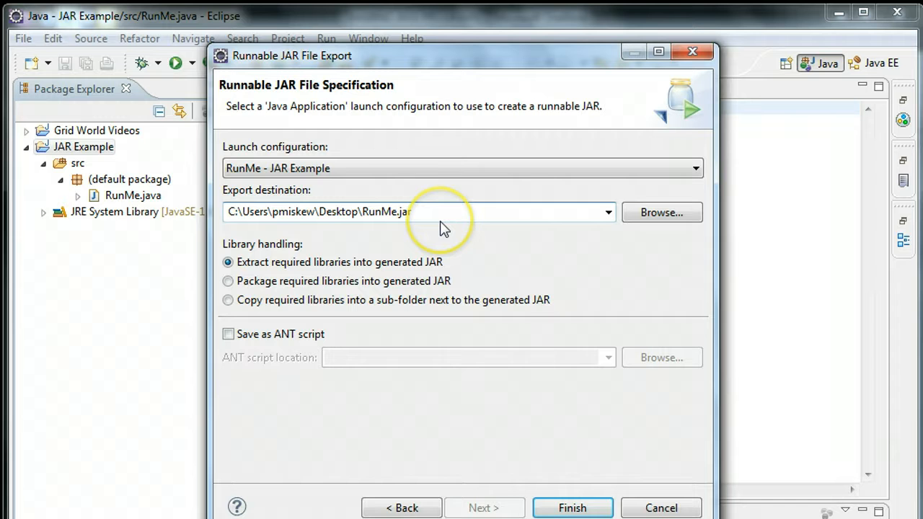
mouse_move(462, 248)
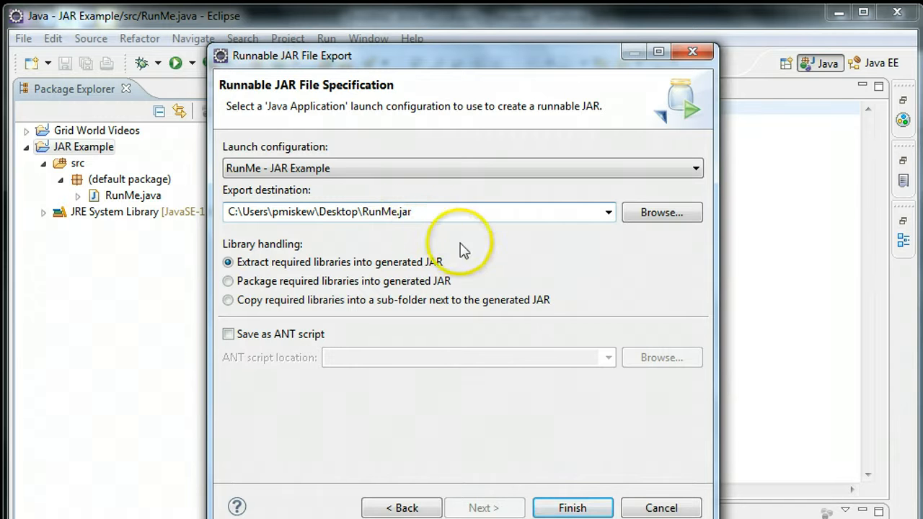
mouse_move(530, 297)
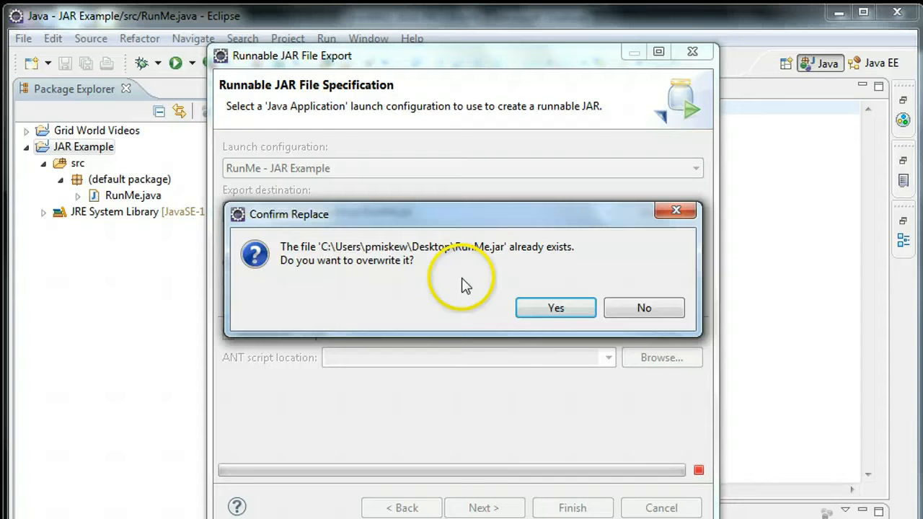
mouse_move(476, 289)
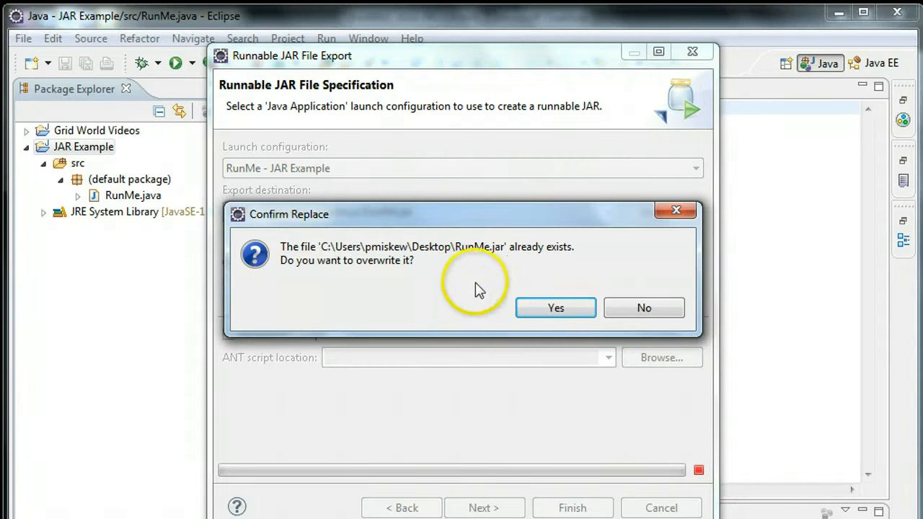
Step: Confirm replacing the existing RunMe.jar, rerun RunMe and dismiss its message
click(556, 309)
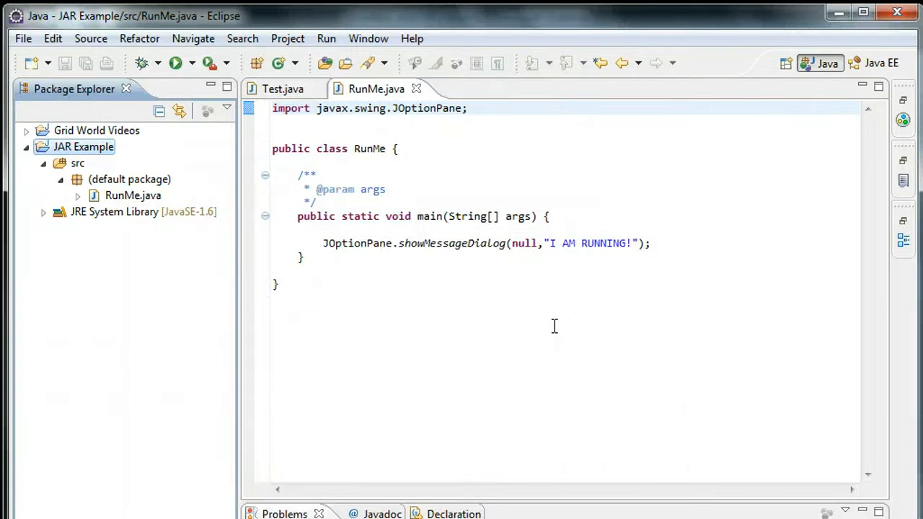
mouse_move(195, 89)
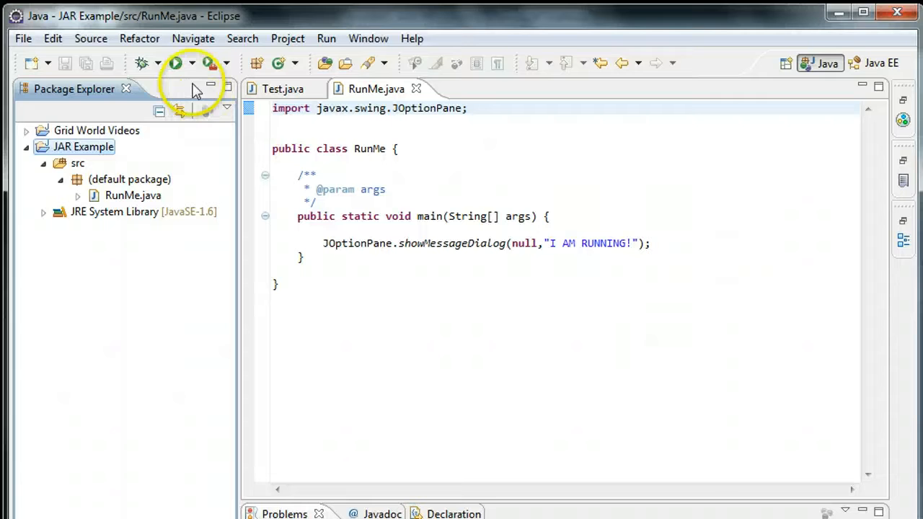
click(175, 64)
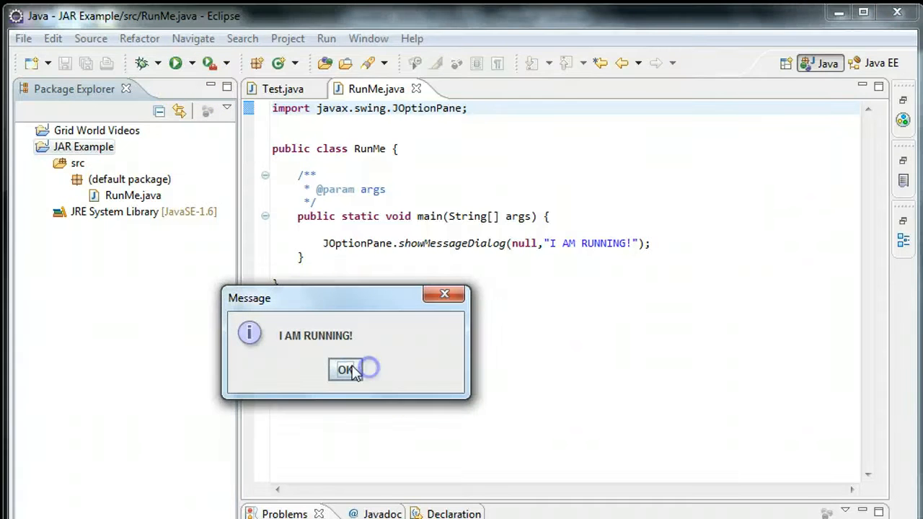
click(346, 370)
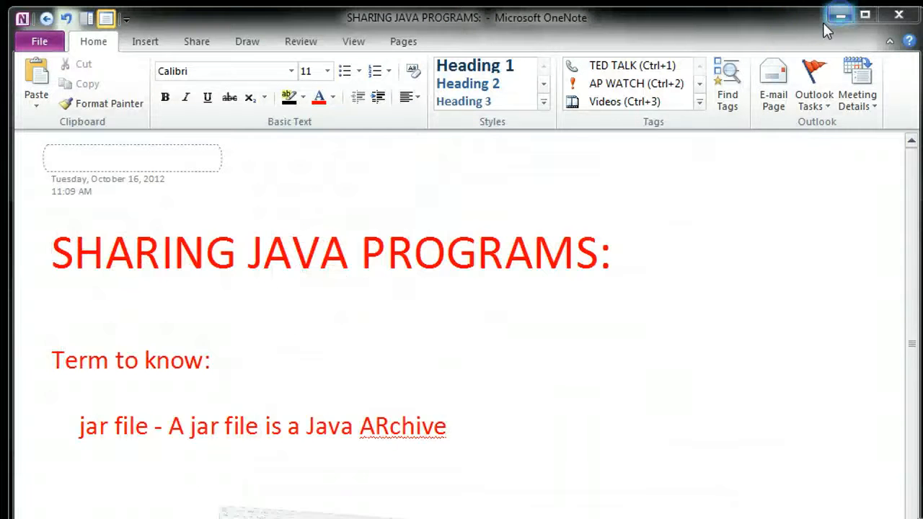
Step: Minimize OneNote and select the RunMe jar on the desktop
click(839, 14)
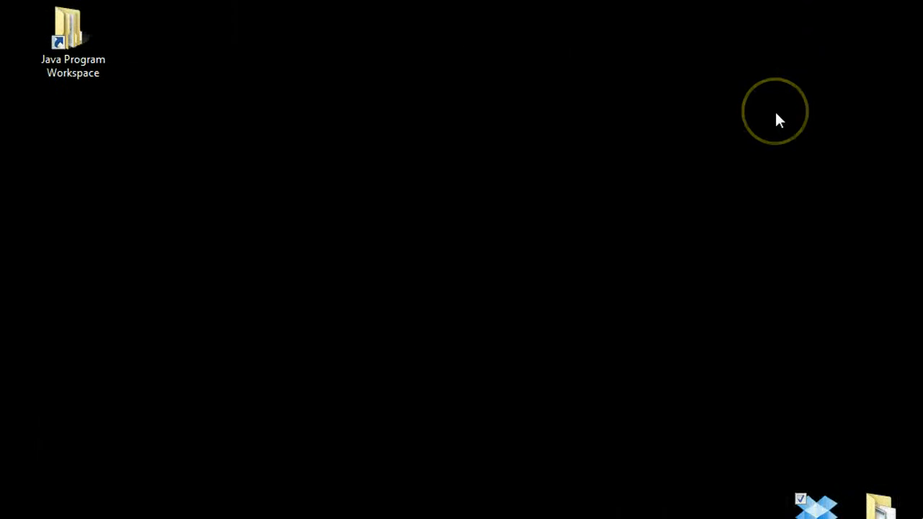
mouse_move(378, 273)
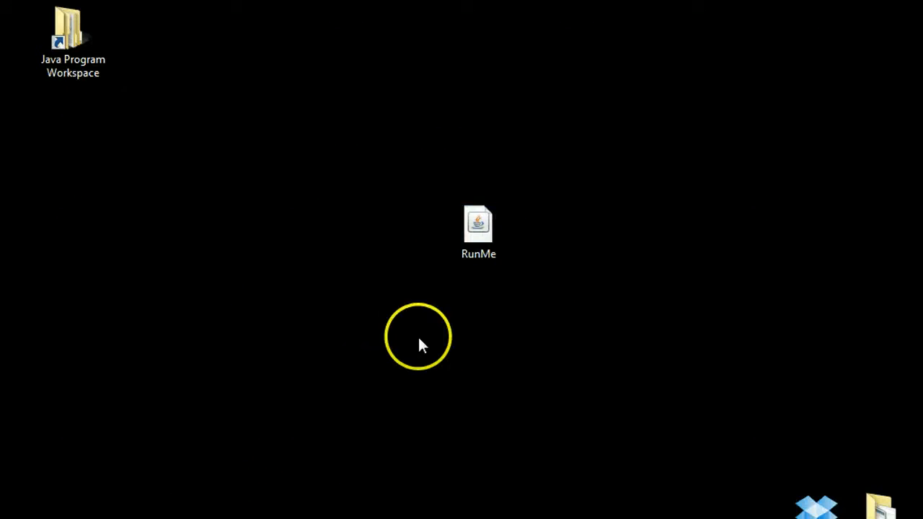
click(479, 228)
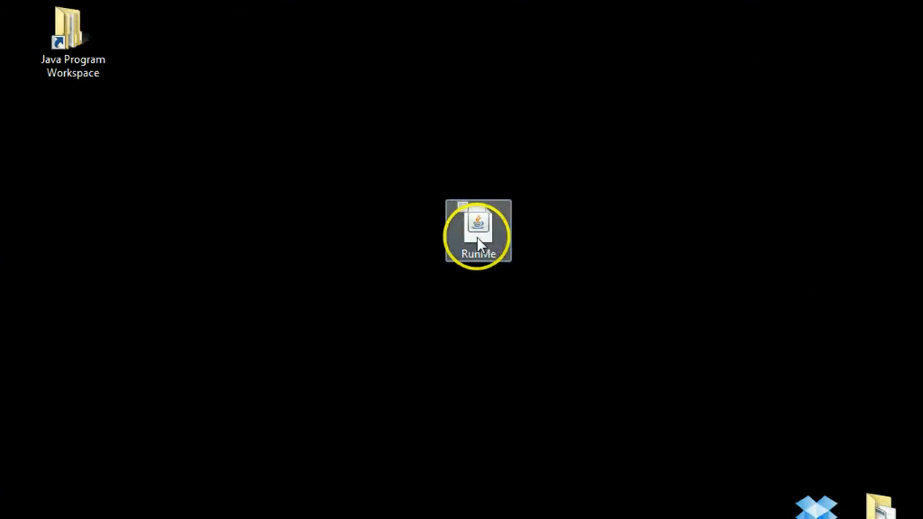
Step: Launch RunMe.jar from the desktop and dismiss its 'I AM RUNNING!' message
double_click(479, 229)
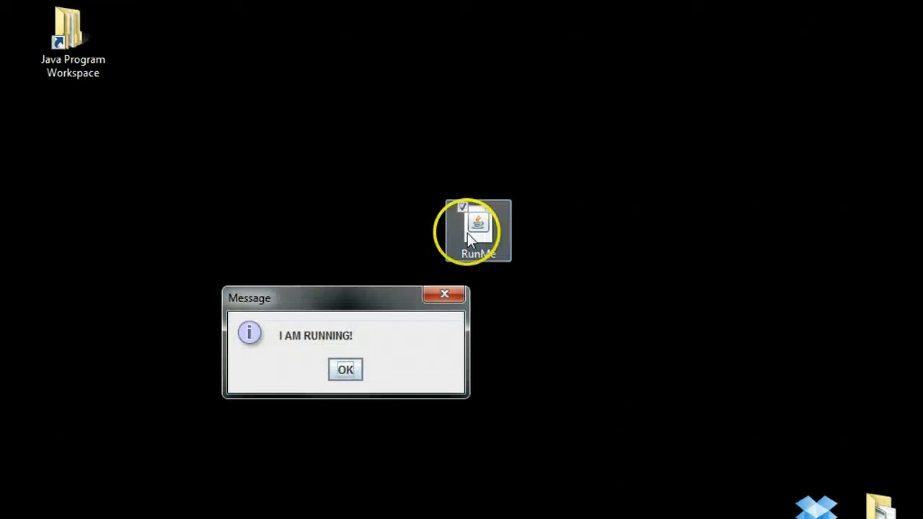
mouse_move(346, 369)
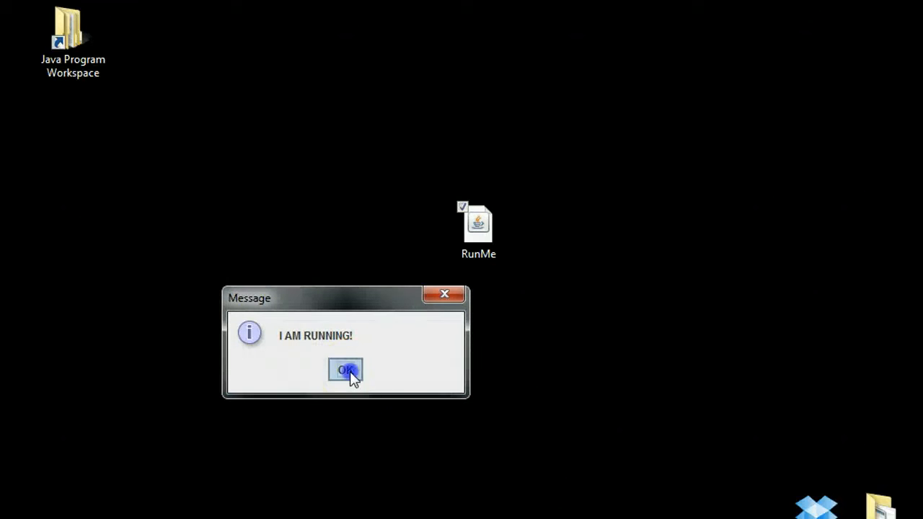
click(346, 370)
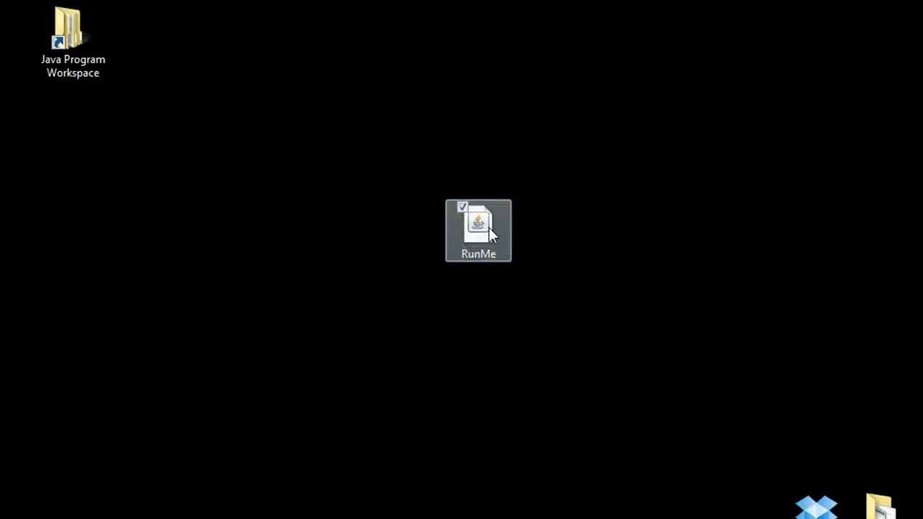
mouse_move(349, 299)
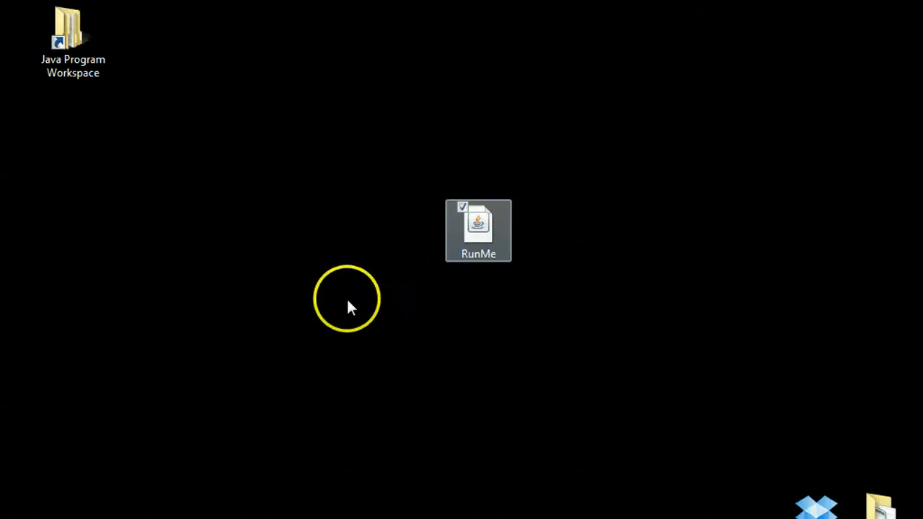